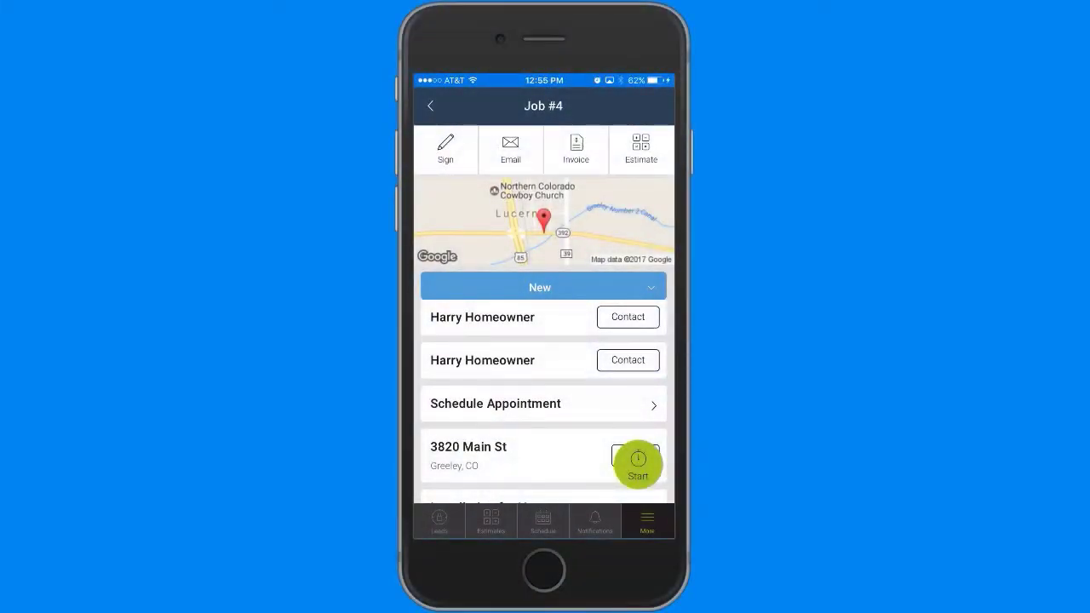
- Scroll down Job #4 toward Customer Equipment to start adding new equipment
scroll("down", 3)
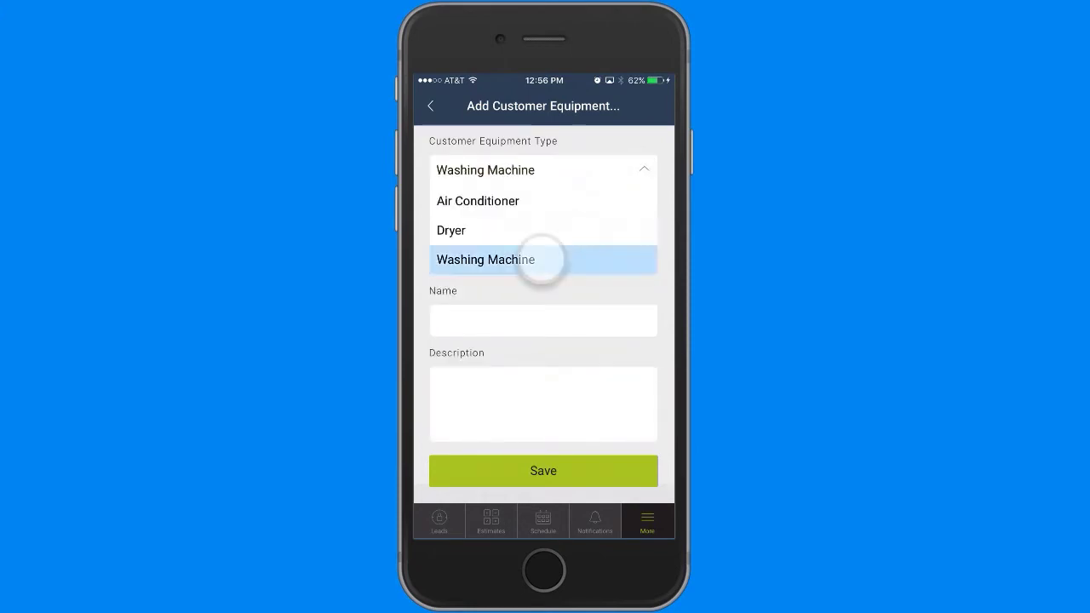
- Add Harry's washing machine, brand Kenmore, serial 5382927, and save it
type("Harry's washing machine")
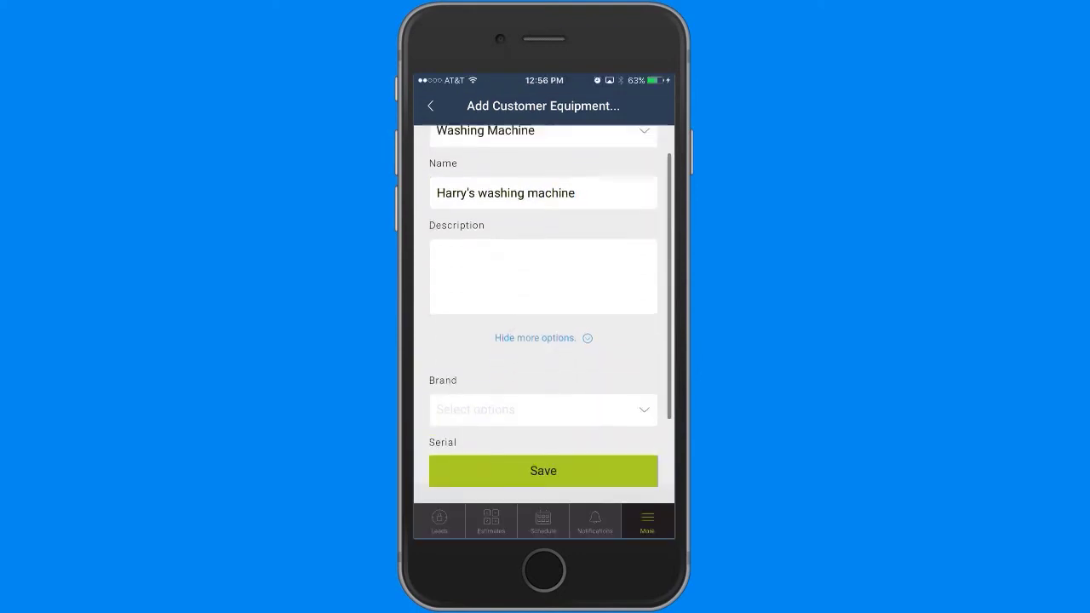
left_click(542, 409)
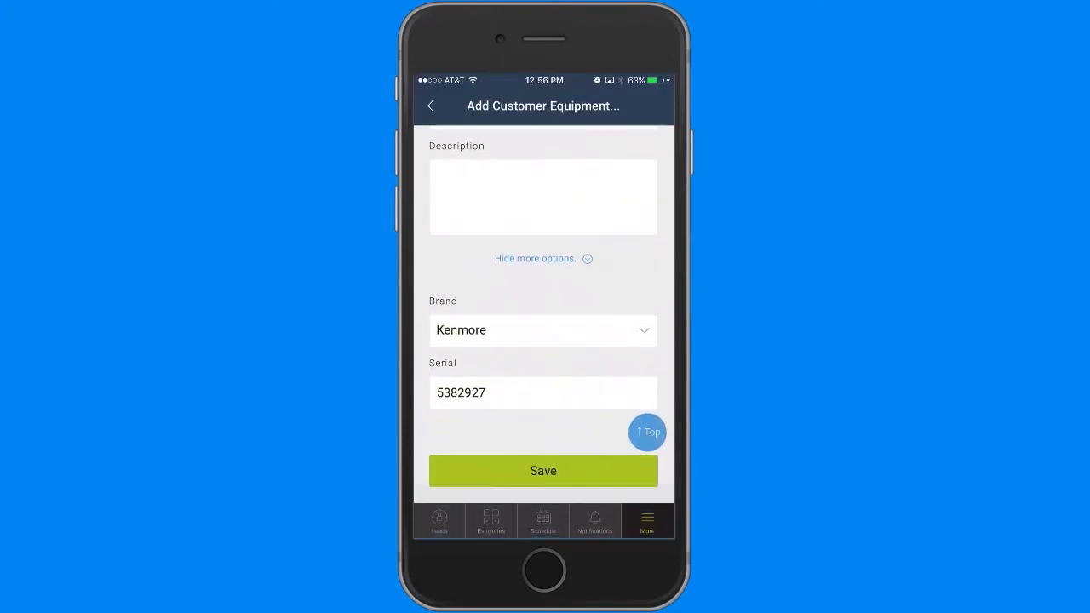
left_click(543, 471)
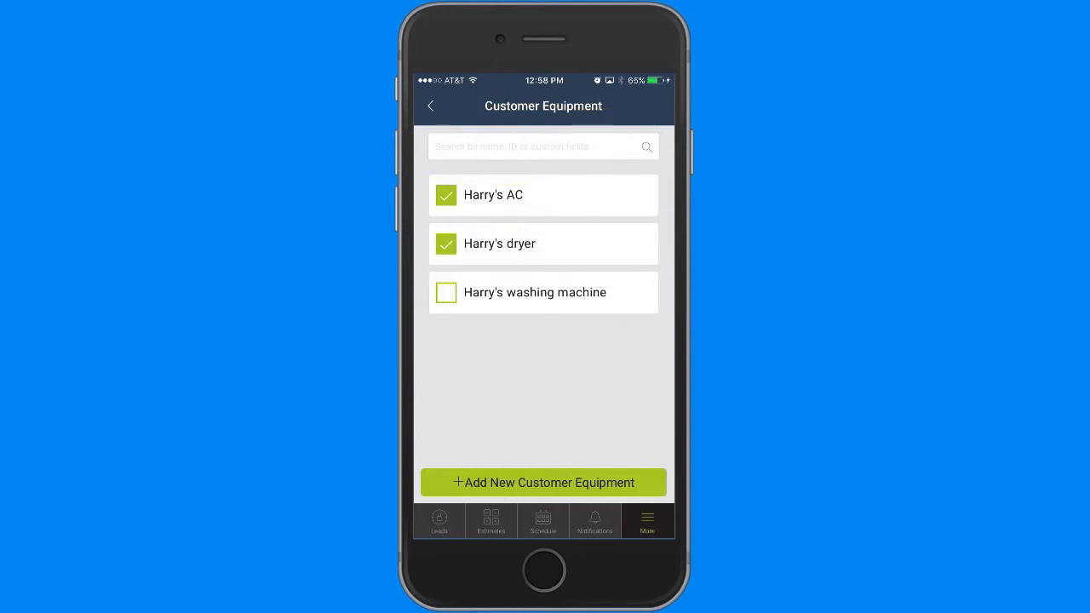
- Check Harry's washing machine alongside the AC and dryer, then return to Job #4
left_click(445, 292)
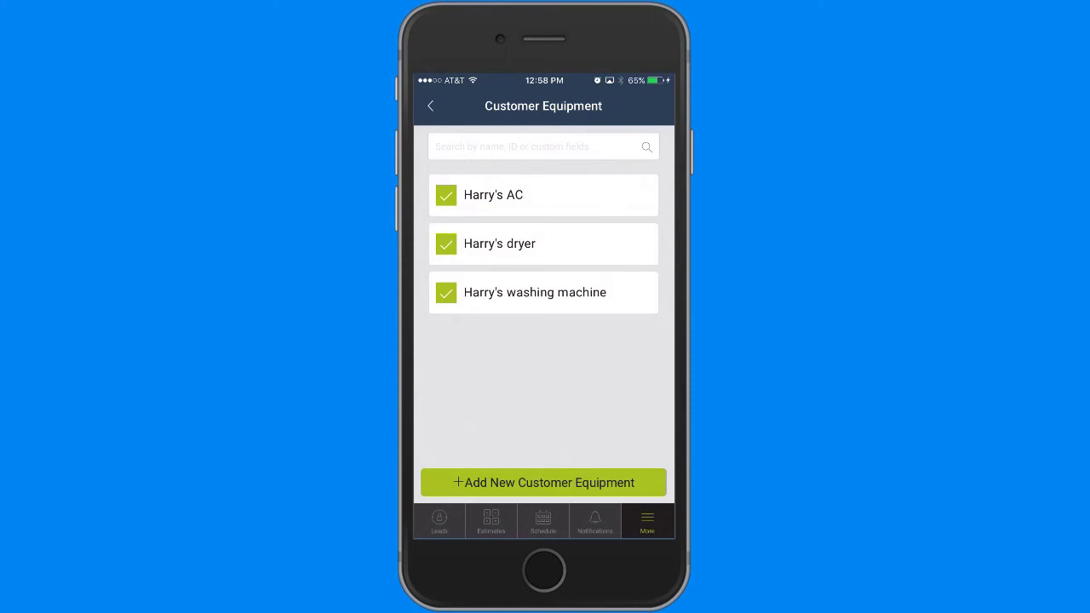
left_click(431, 106)
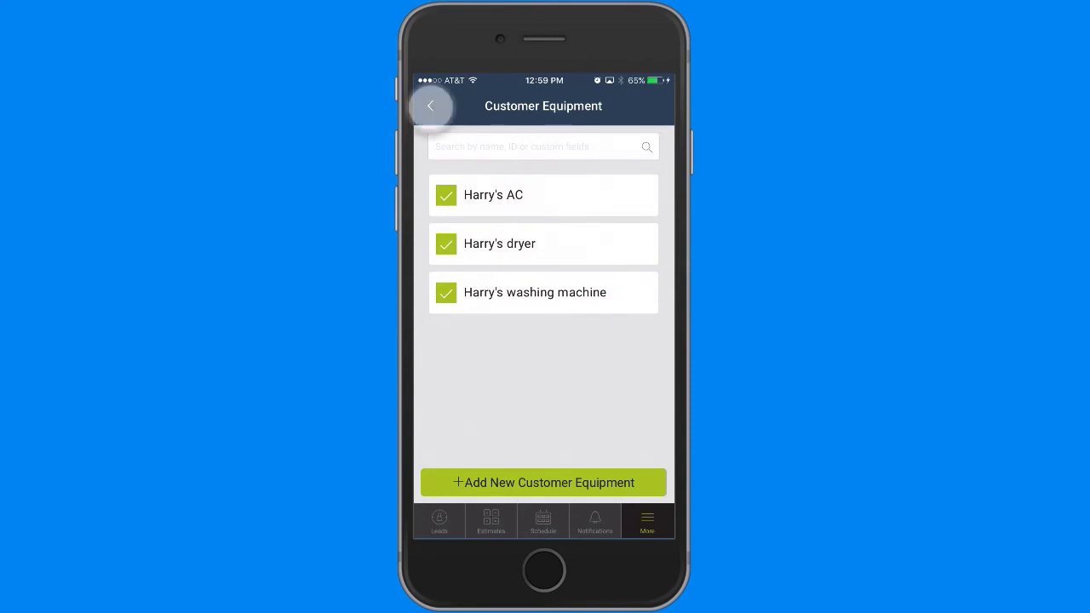